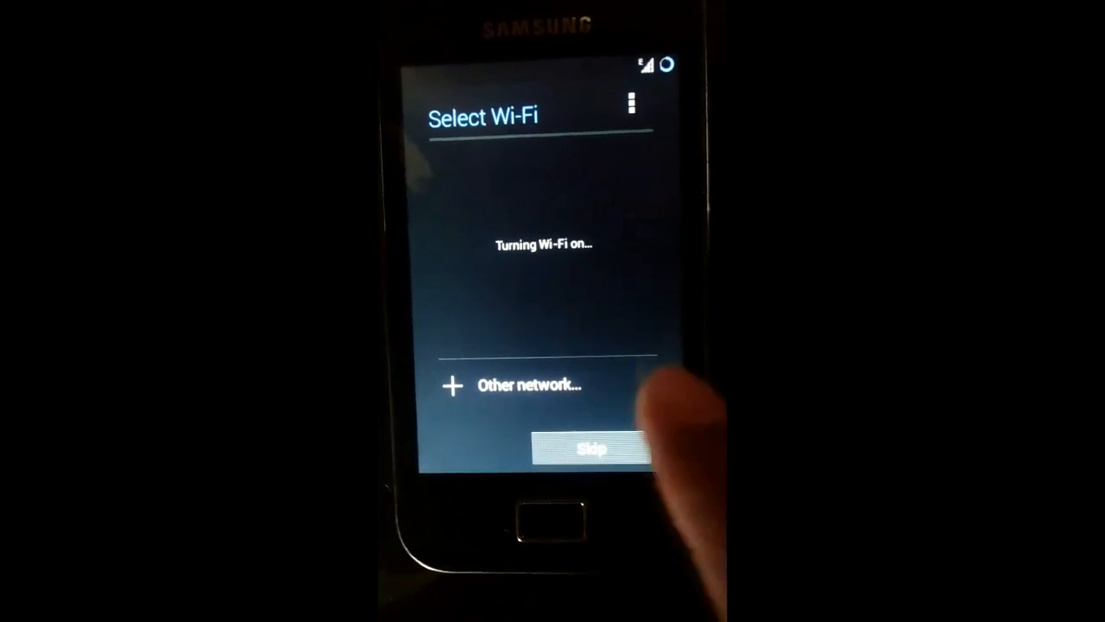
- Skip Wi-Fi network selection in the setup wizard
left_click(589, 449)
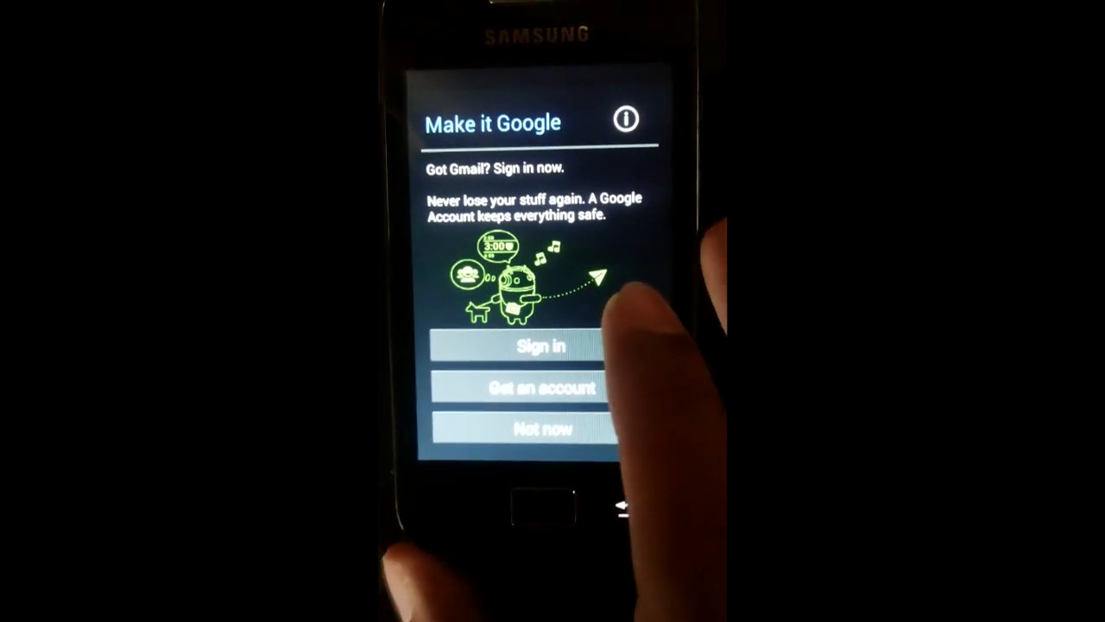
- Decline Google sign-in and continue past the Google & location options unchanged
left_click(542, 429)
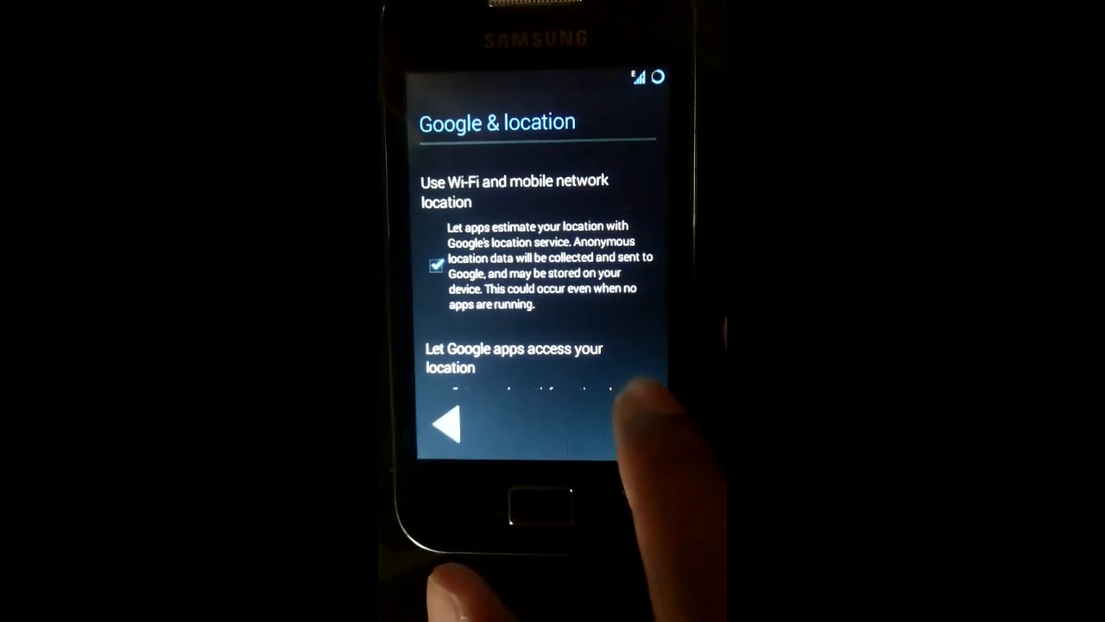
scroll("down", 3)
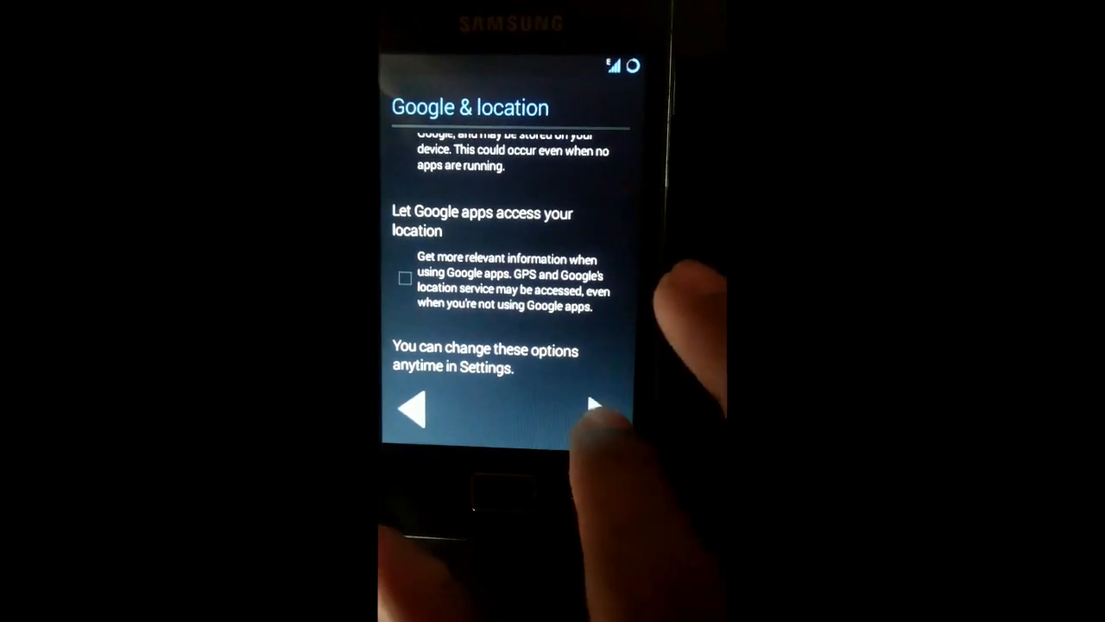
left_click(594, 410)
type("x")
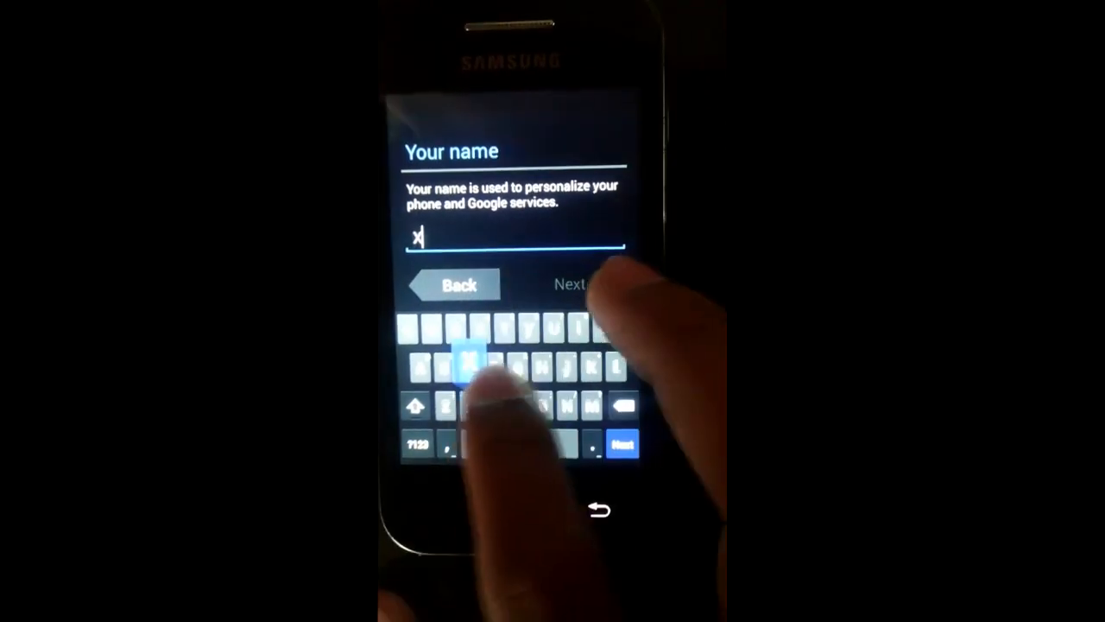
- Begin typing a name into the Your name field
type("t")
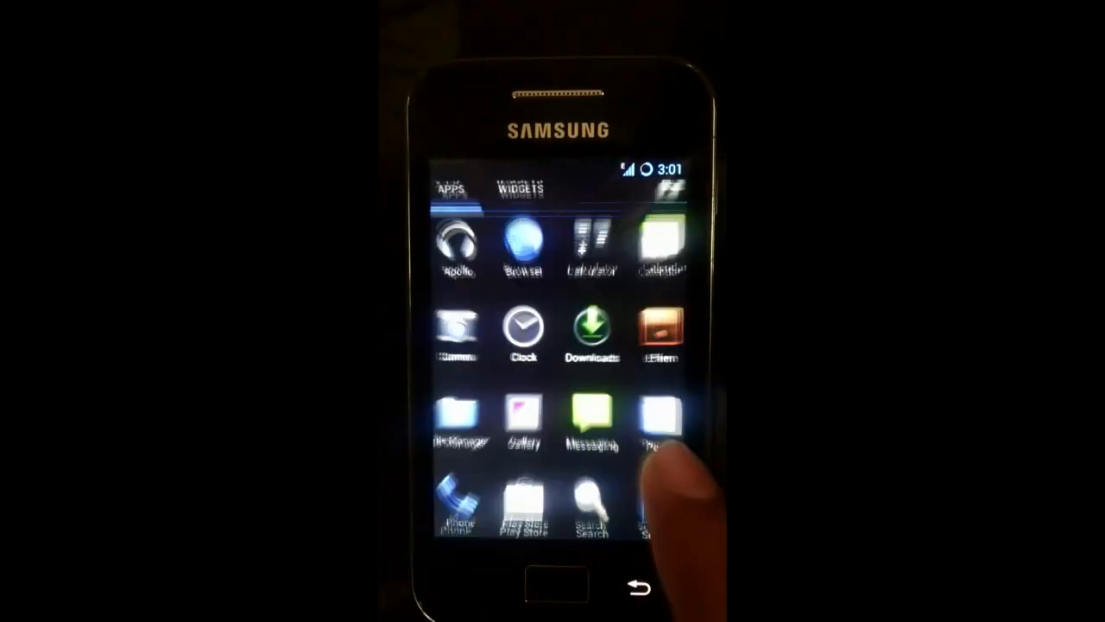
- Open About phone in Settings, showing GT-S5830 running Android 4.2.2
scroll("down", 3)
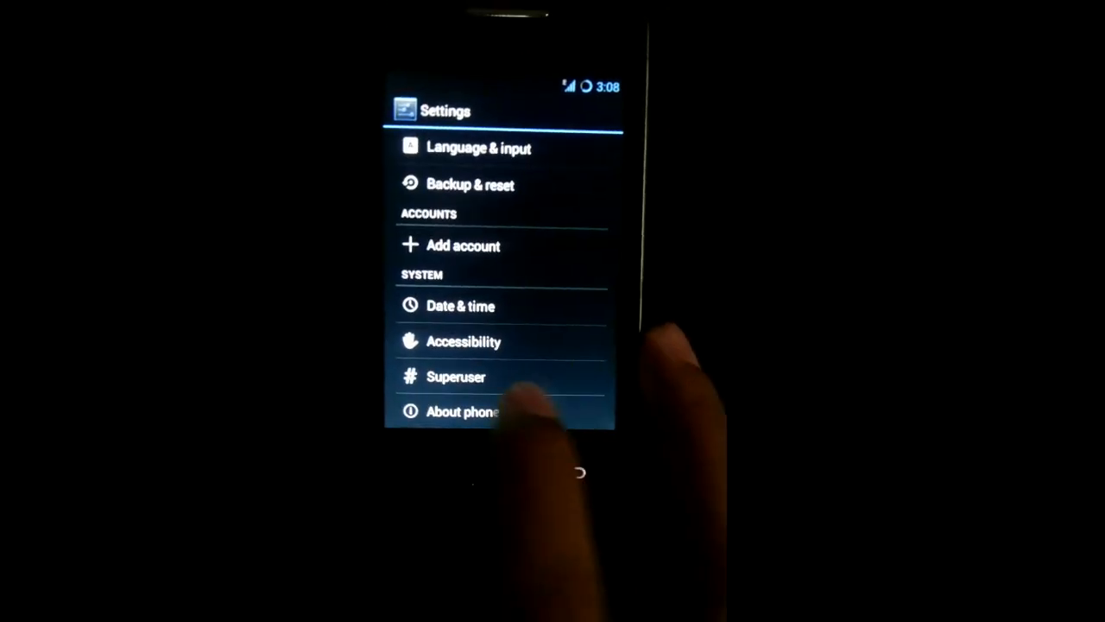
left_click(463, 411)
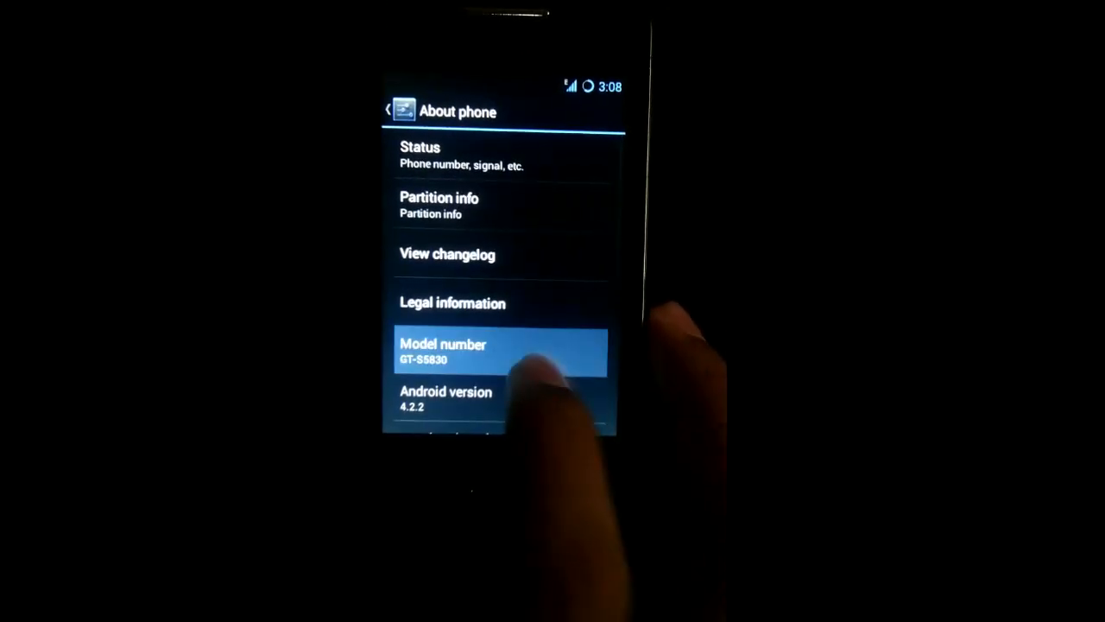